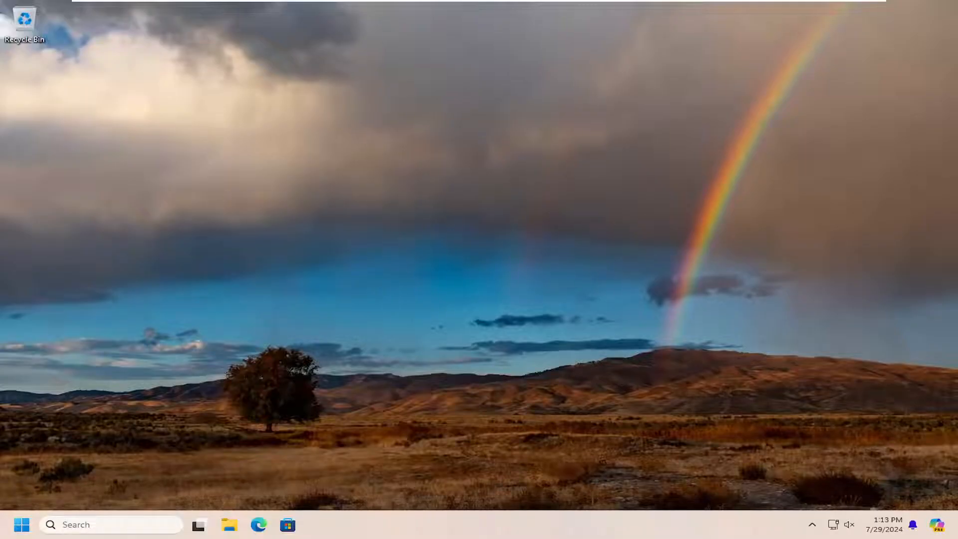
mouse_move(734, 239)
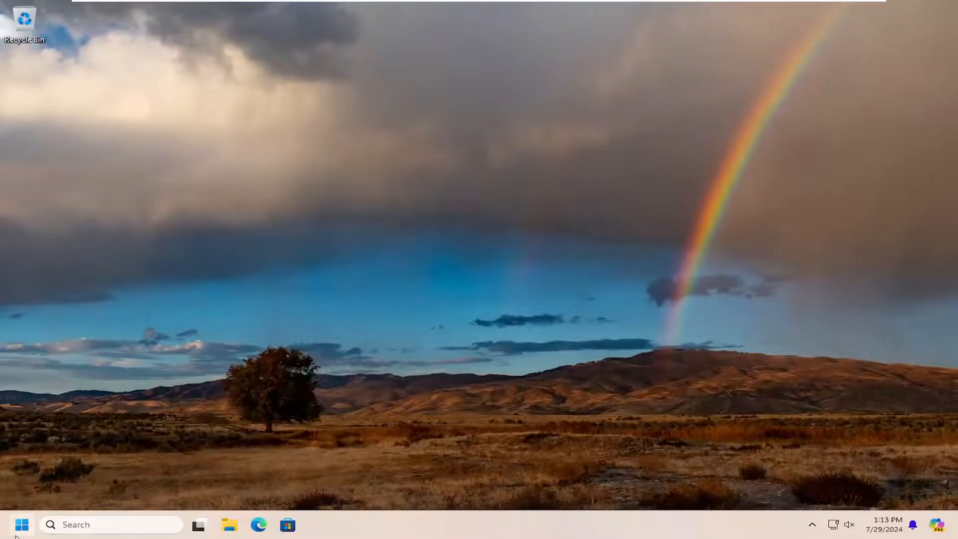
Step: Open Troubleshoot settings from Start search and list the Other troubleshooters, including Printer
left_click(22, 525)
type("troubleshoot")
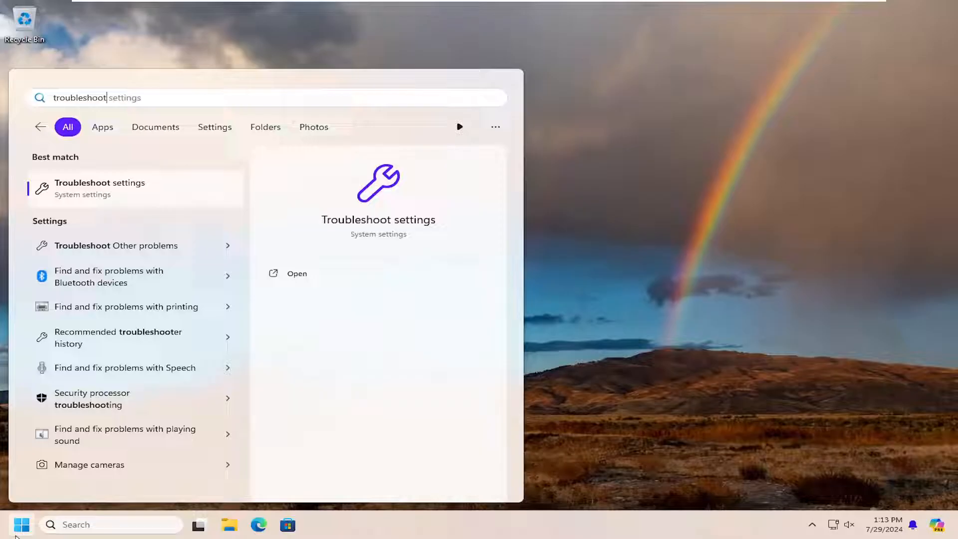
left_click(296, 273)
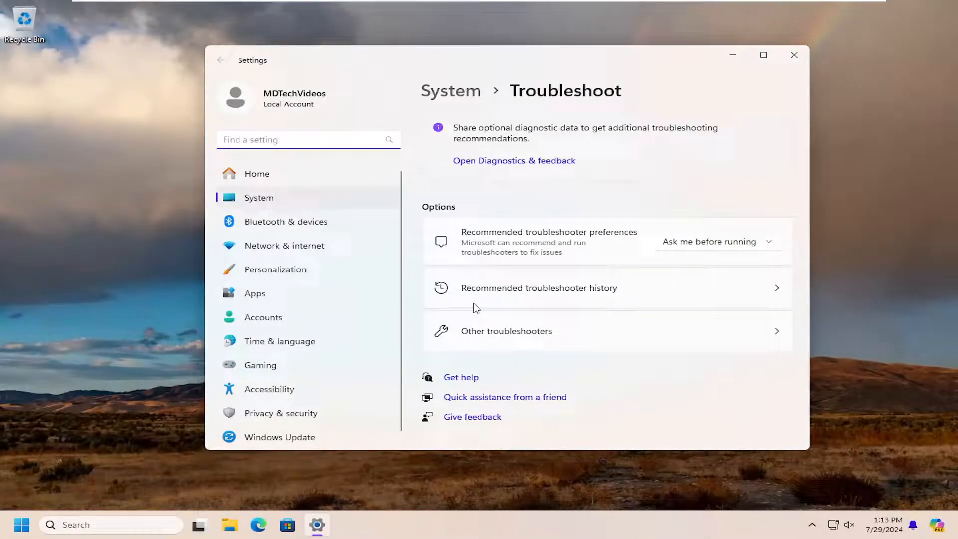
left_click(506, 331)
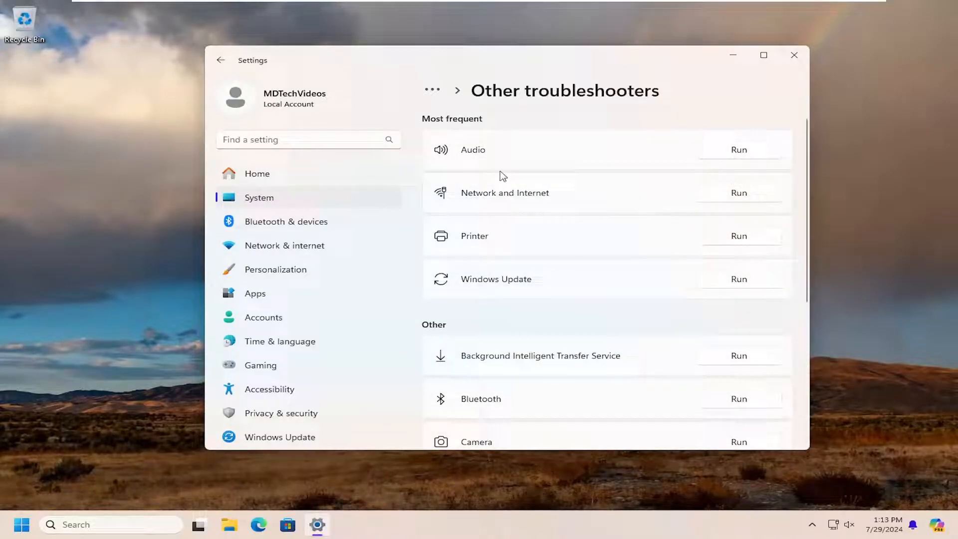
mouse_move(745, 238)
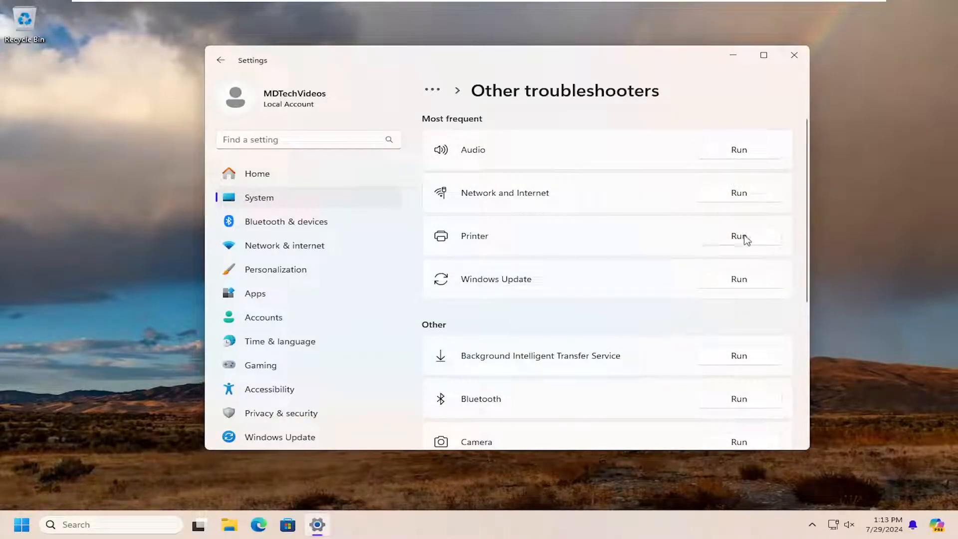
Step: Run the Printer troubleshooter, read its power-cycle advice, and answer 'Did this solve your problem?'
left_click(738, 236)
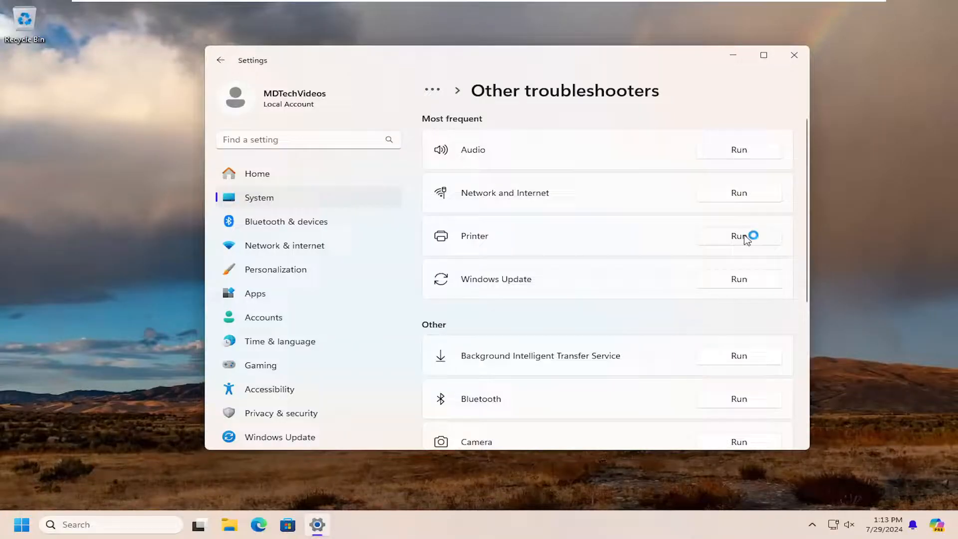
left_click(738, 236)
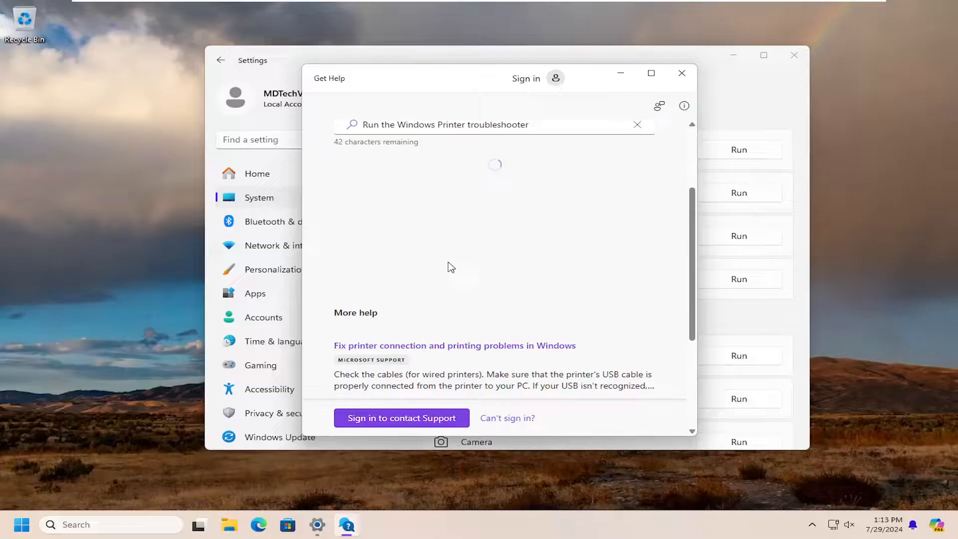
scroll("up", 3)
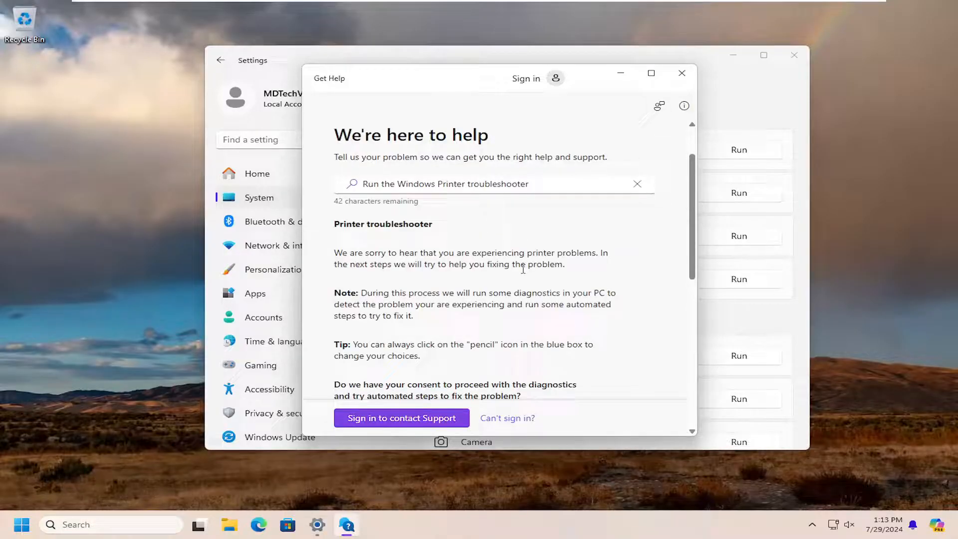
scroll("down", 3)
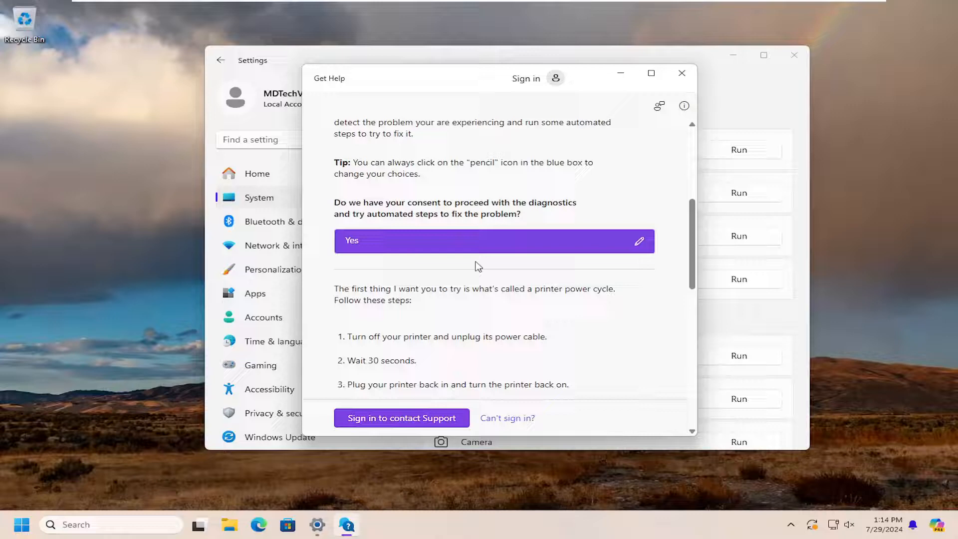
scroll("down", 3)
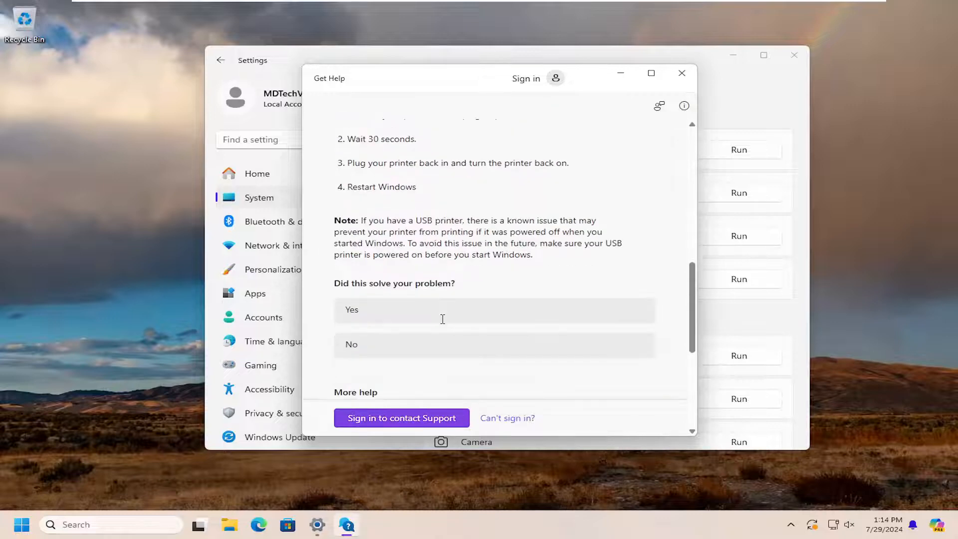
left_click(493, 309)
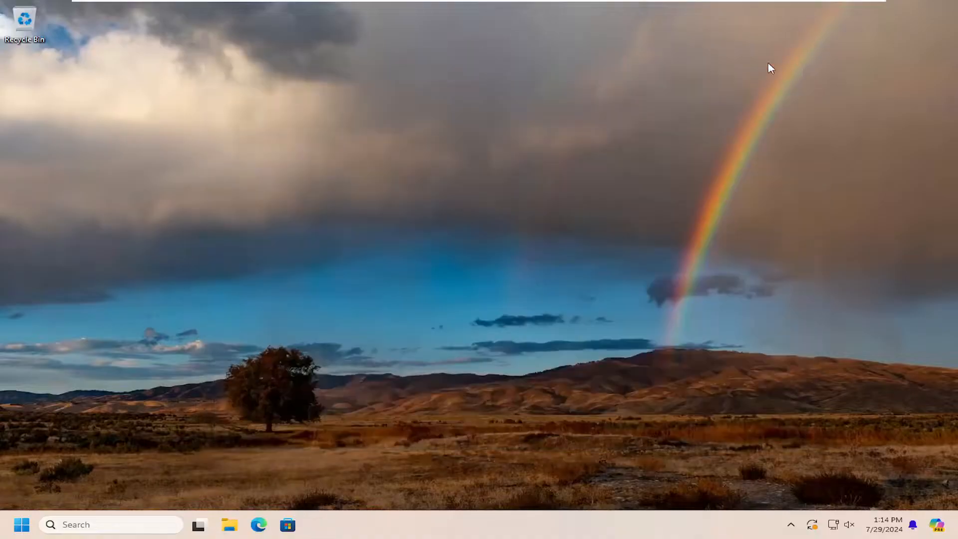
Step: Launch File Explorer via search and open the Local Disk (C:) drive
left_click(22, 524)
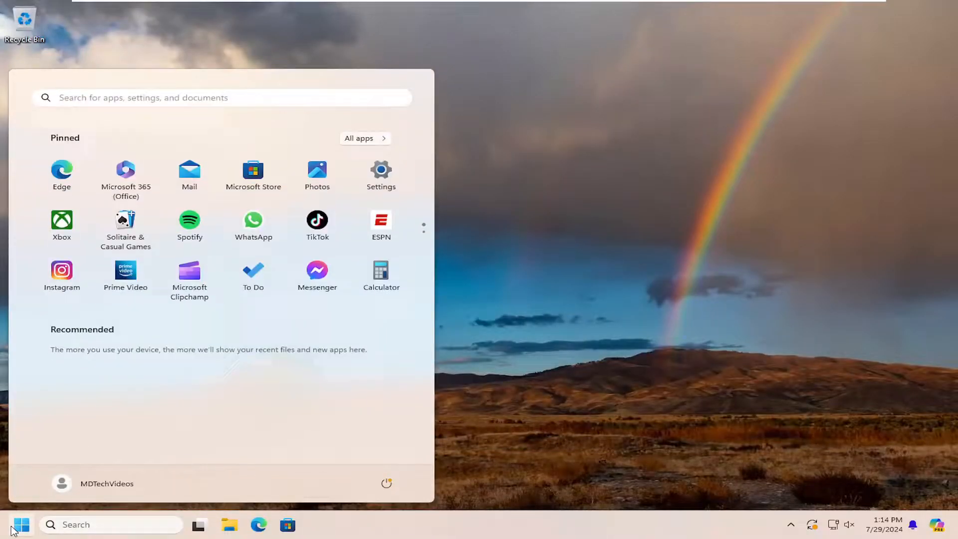
type("file explorer")
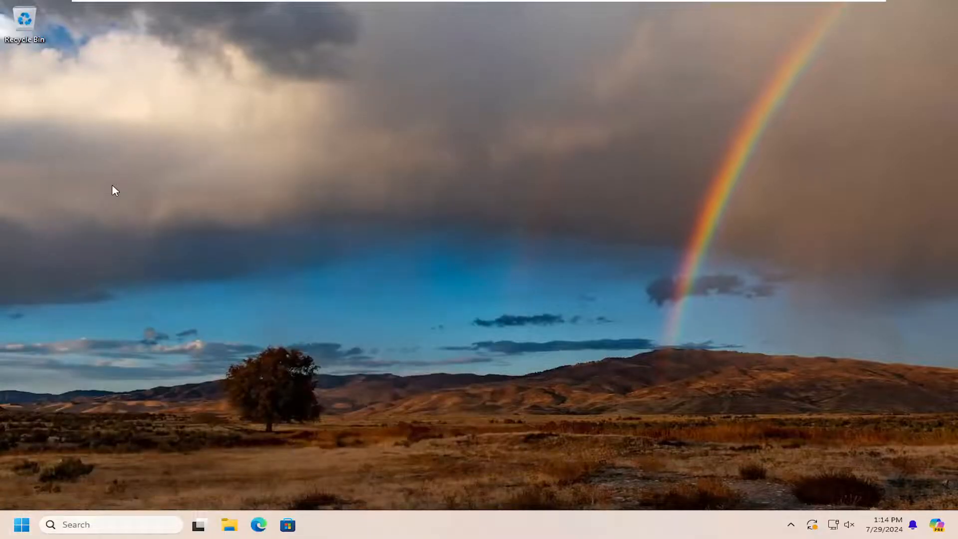
left_click(229, 524)
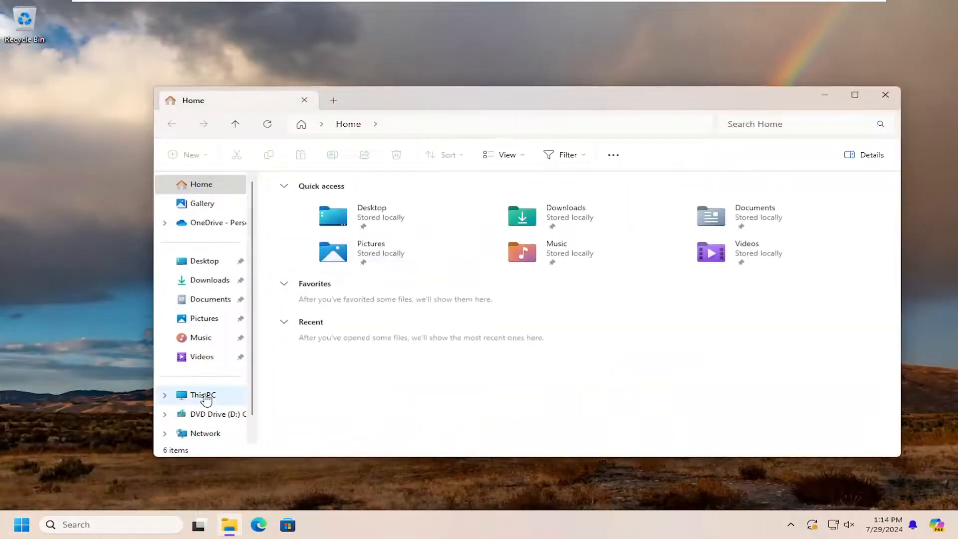
left_click(203, 394)
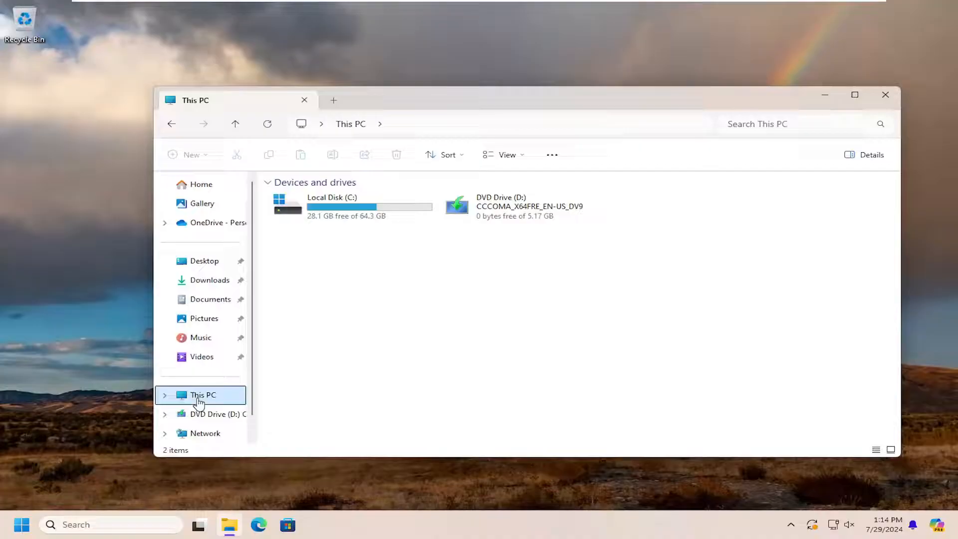
mouse_move(332, 214)
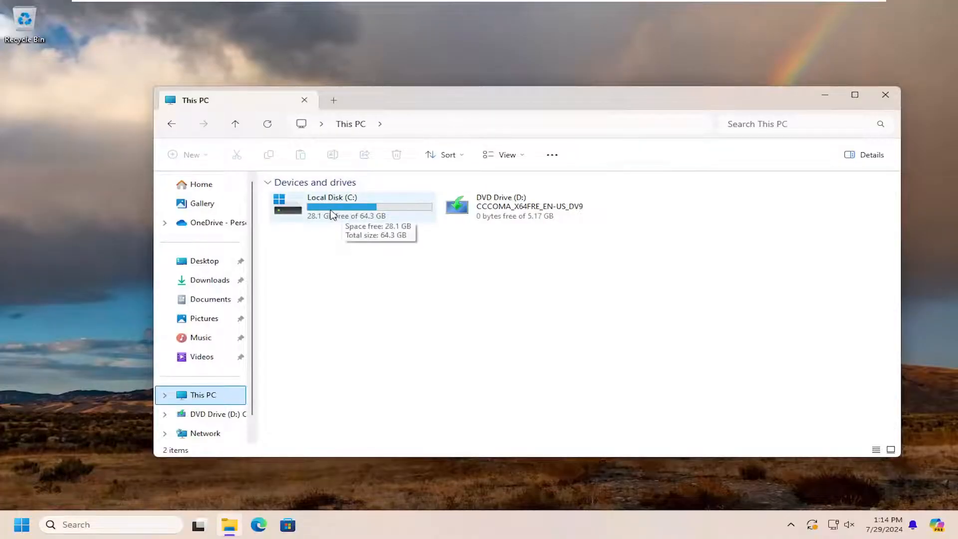
double_click(332, 206)
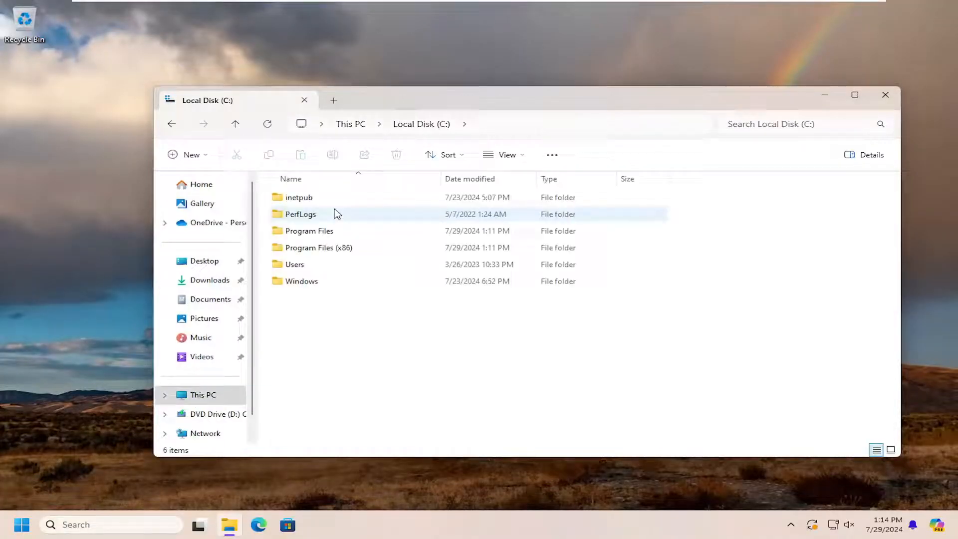
mouse_move(332, 217)
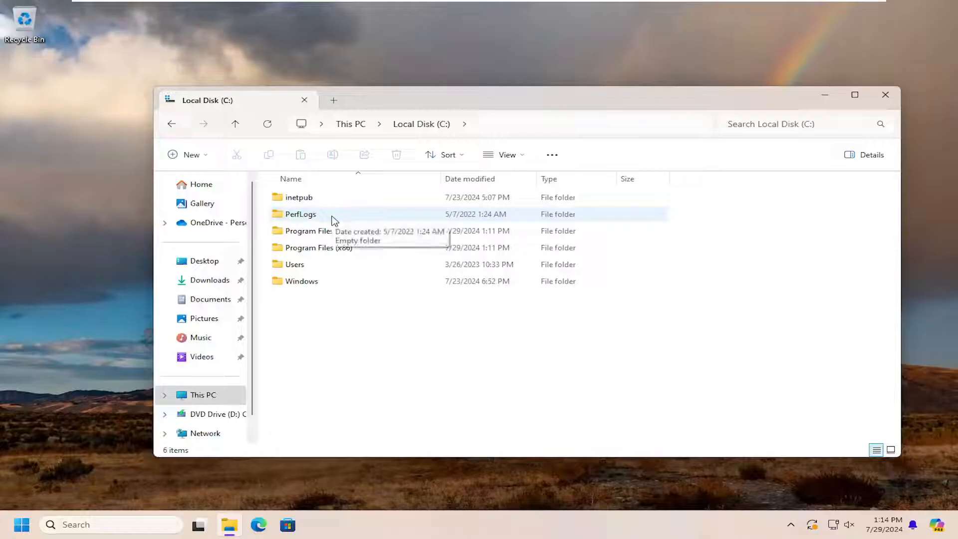
Step: Browse into Windows\System32\spool and select the drivers folder
double_click(301, 281)
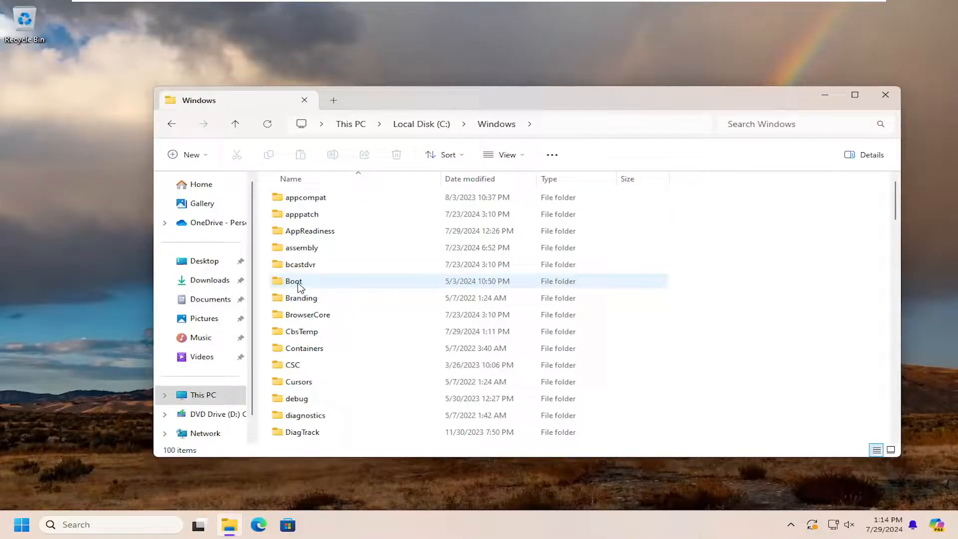
scroll("down", 3)
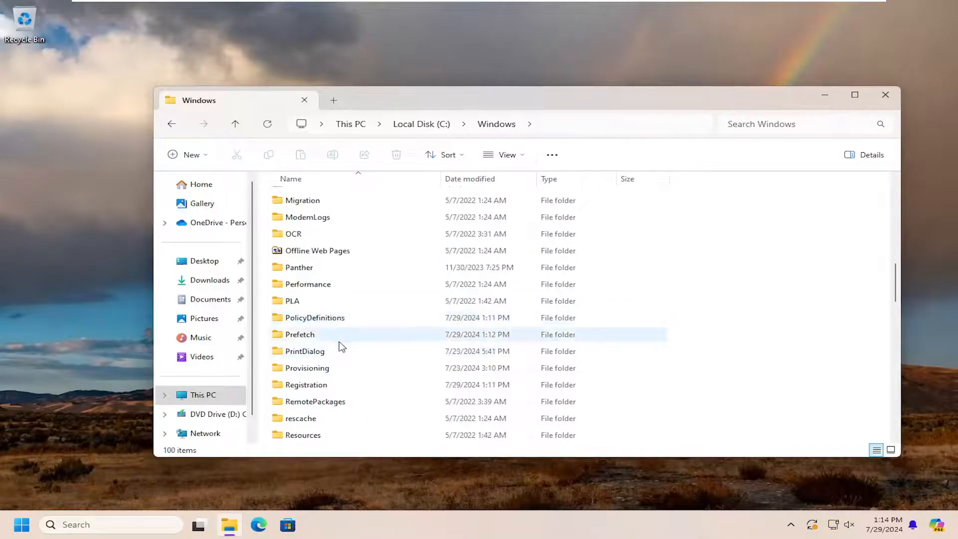
scroll("down", 3)
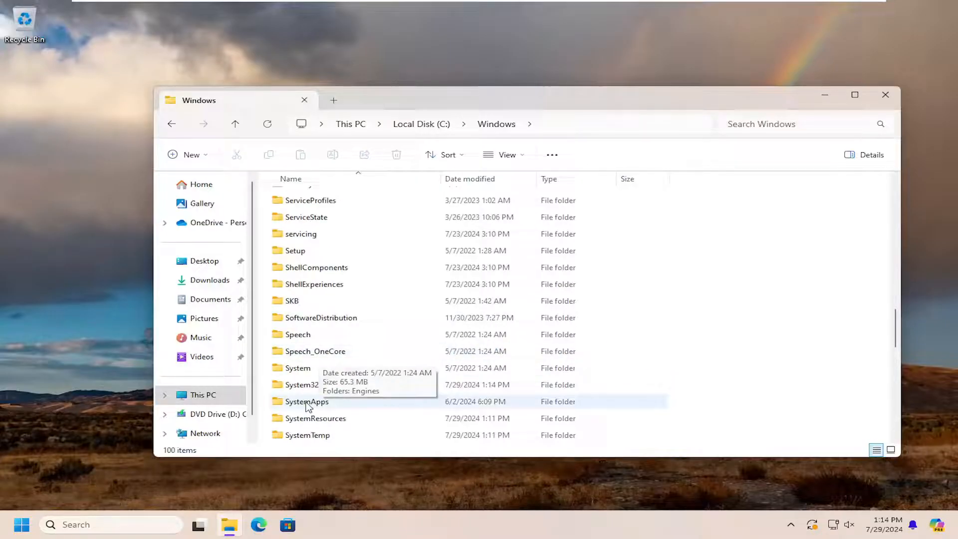
double_click(302, 384)
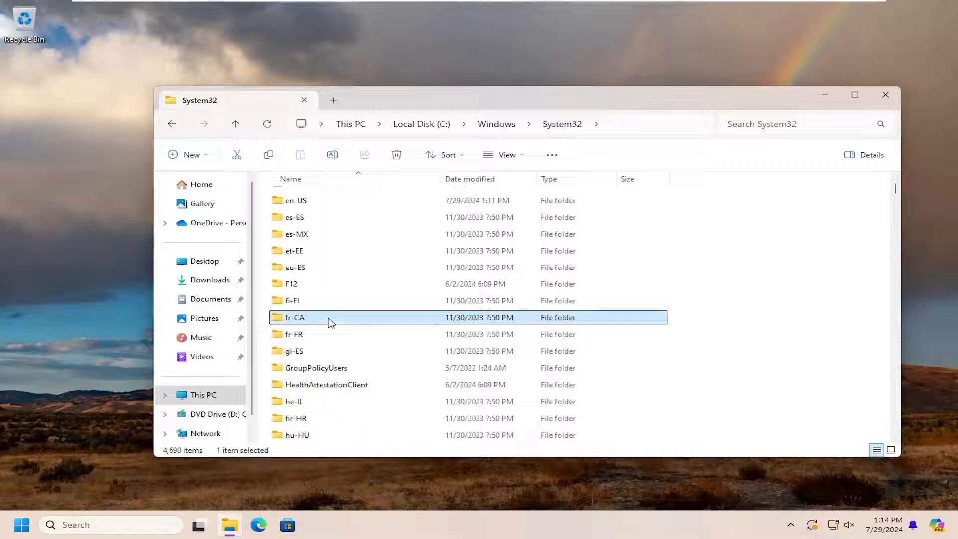
scroll("down", 3)
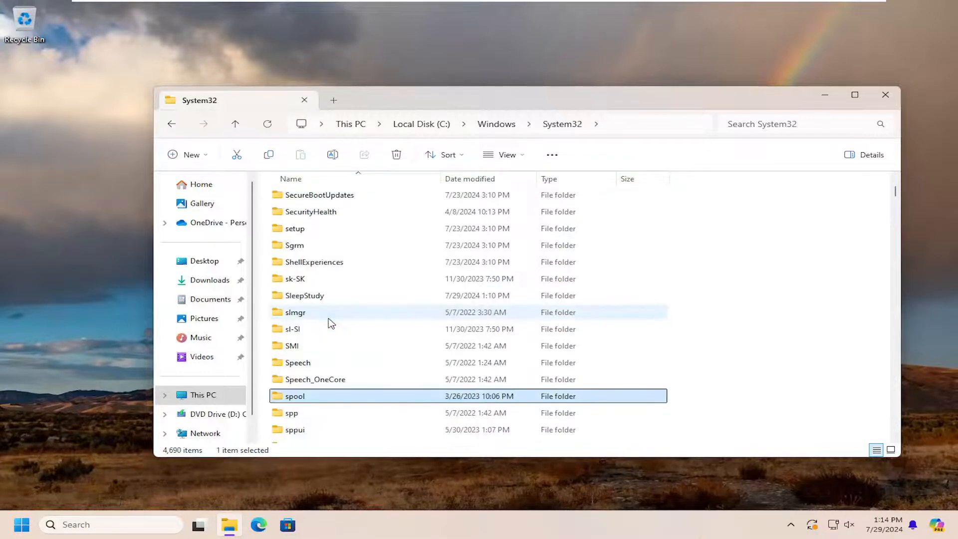
scroll("down", 3)
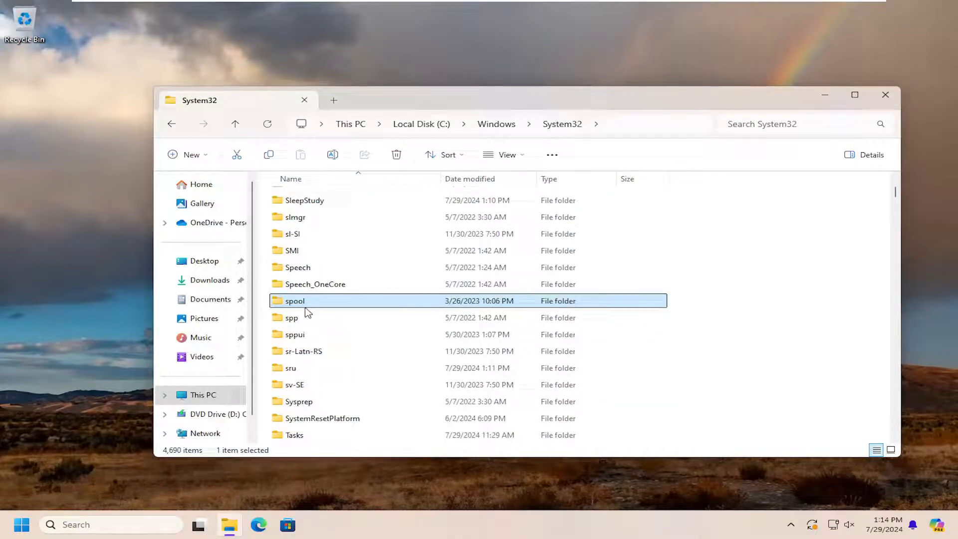
mouse_move(294, 301)
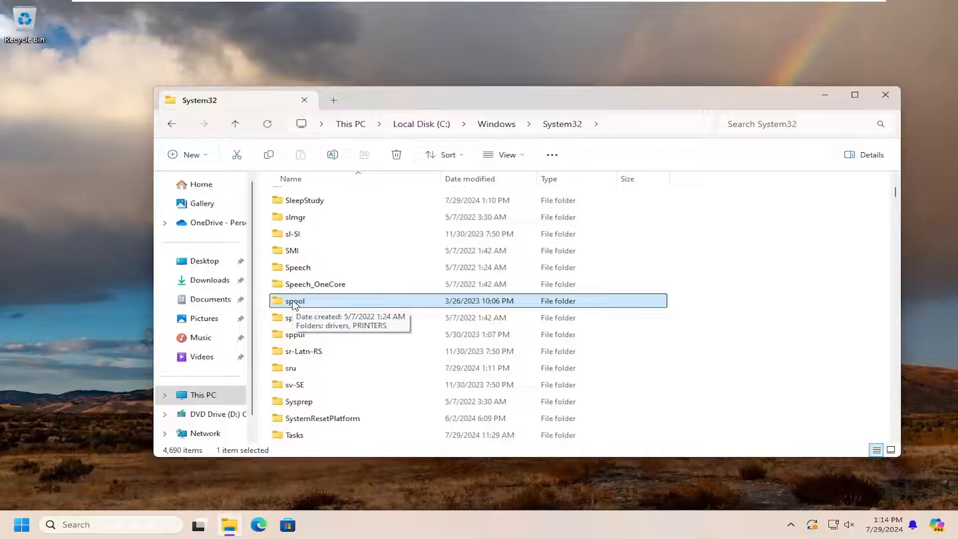
double_click(295, 300)
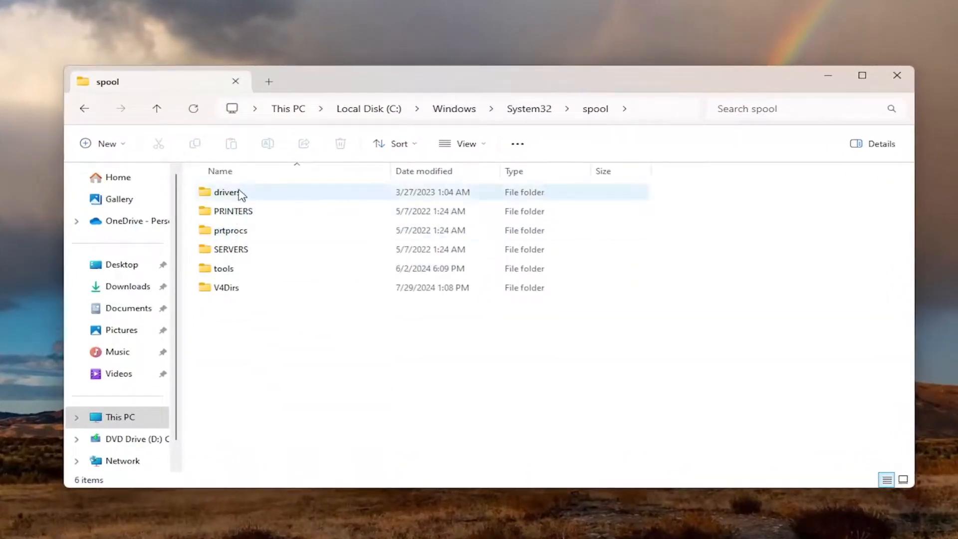
left_click(226, 192)
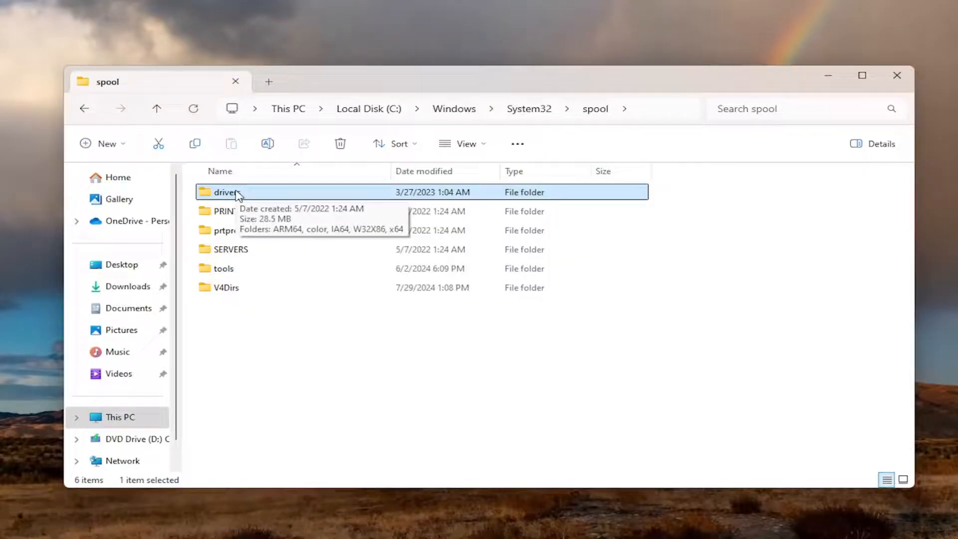
mouse_move(291, 392)
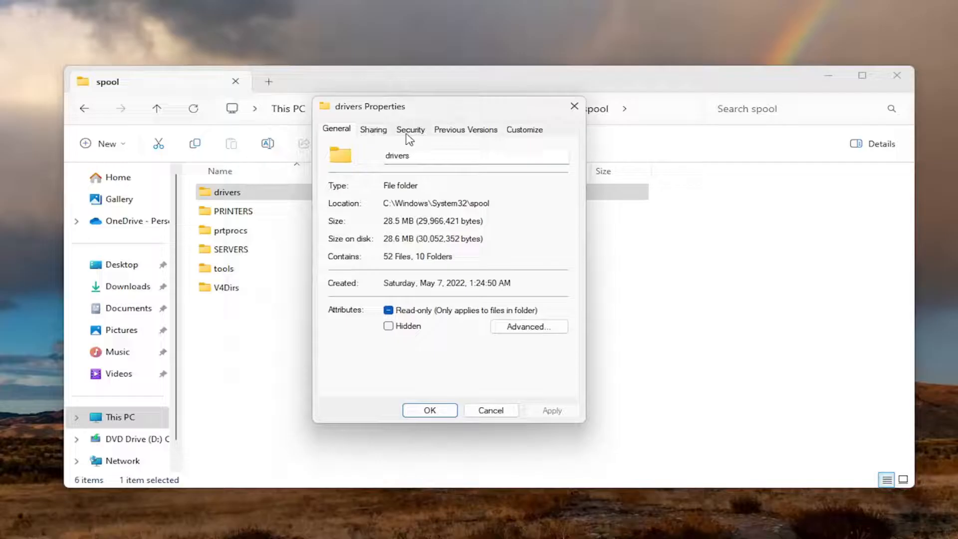
Step: Allow Everyone Full control on the drivers folder, confirming the warning and continuing past access denied
left_click(410, 129)
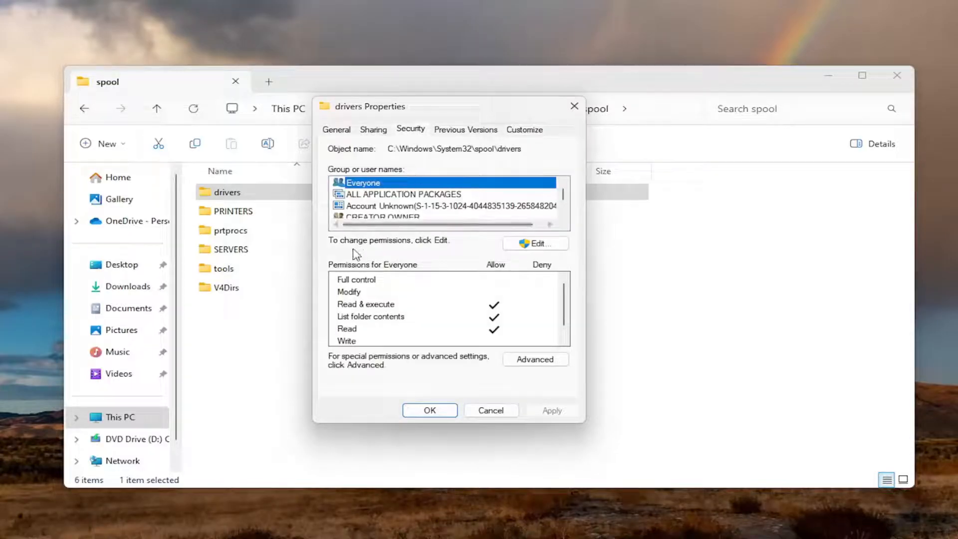
mouse_move(539, 243)
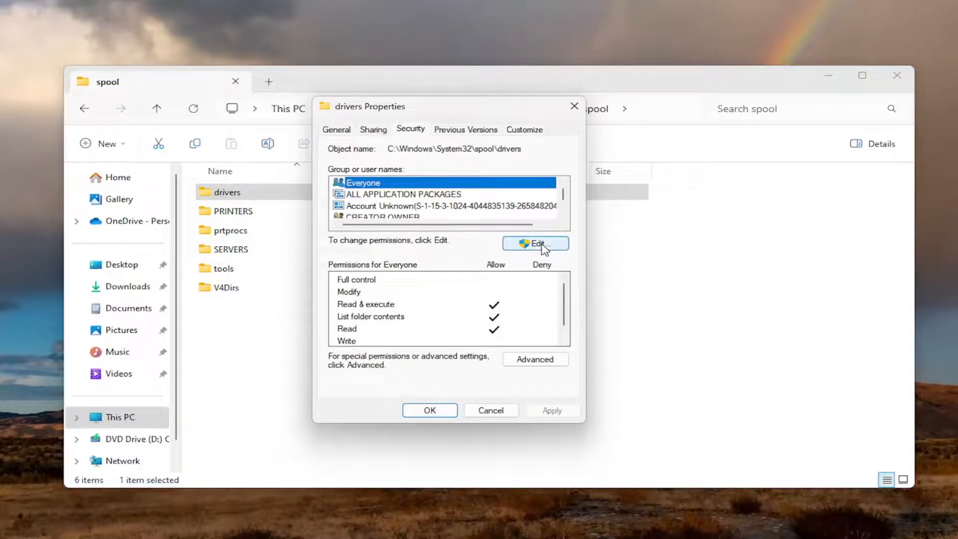
left_click(534, 243)
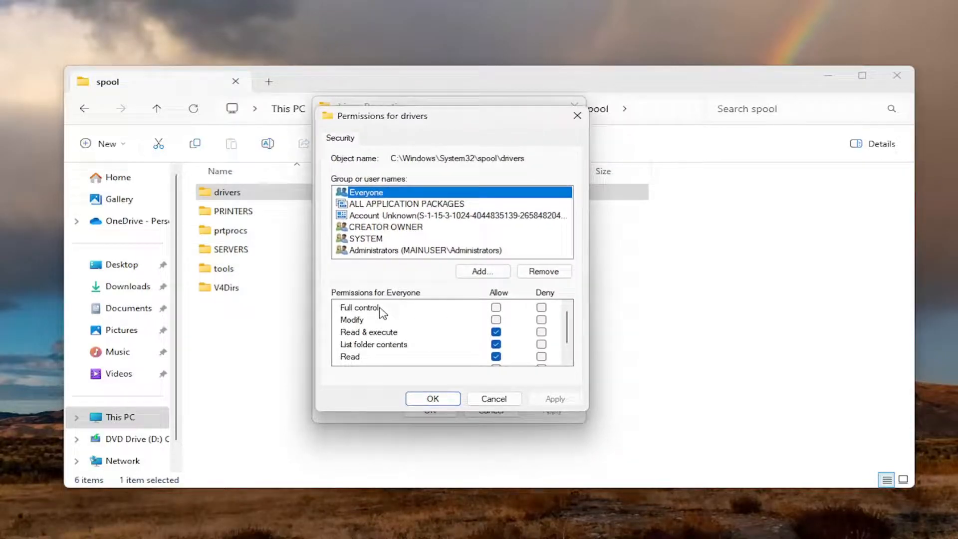
left_click(496, 308)
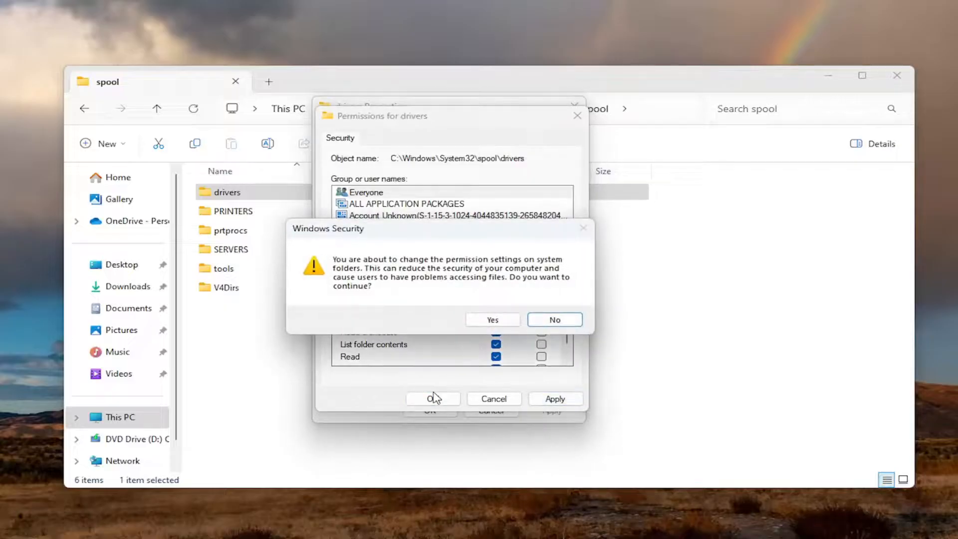
left_click(492, 319)
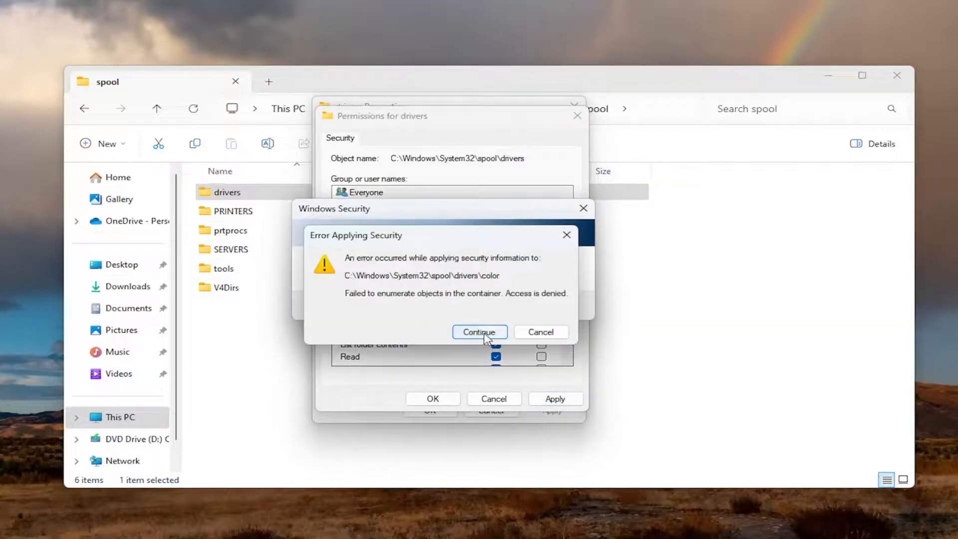
left_click(479, 331)
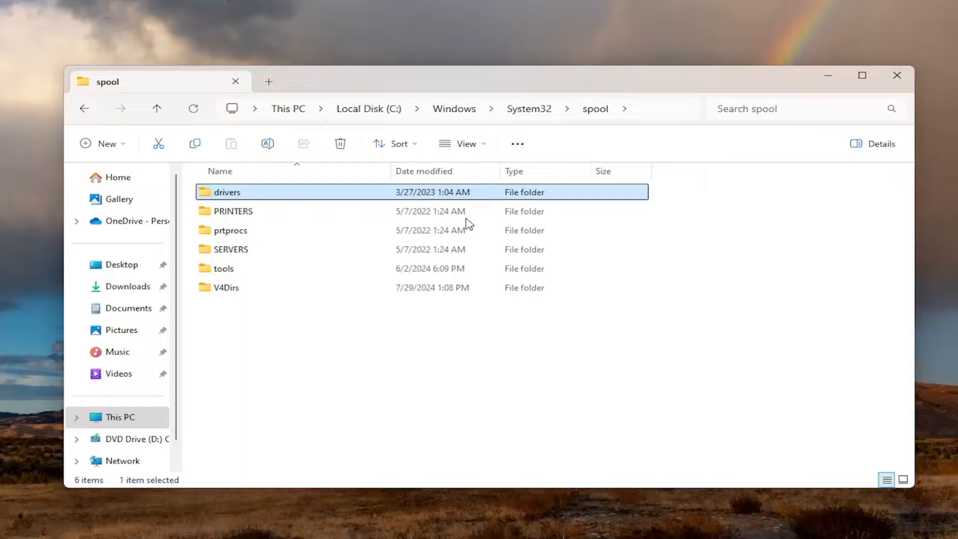
right_click(226, 192)
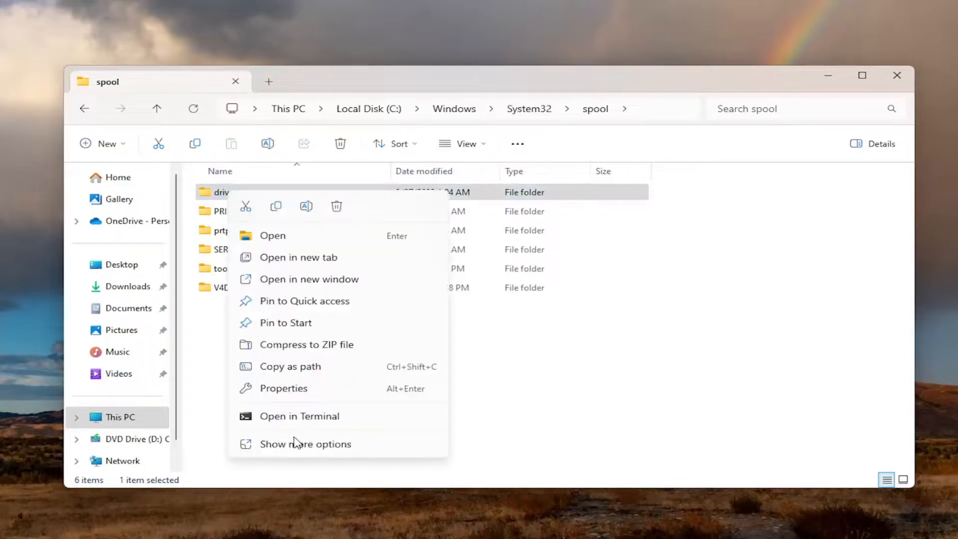
left_click(282, 388)
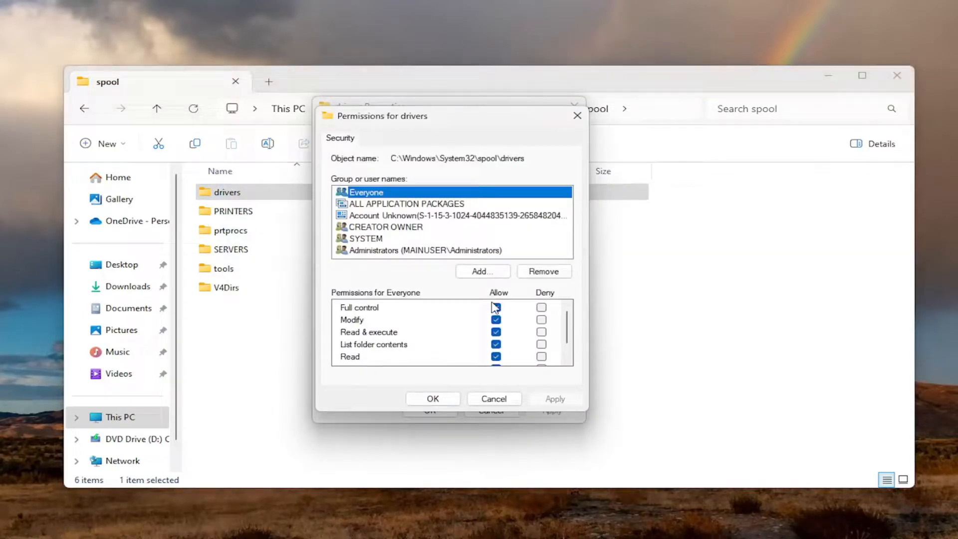
left_click(432, 398)
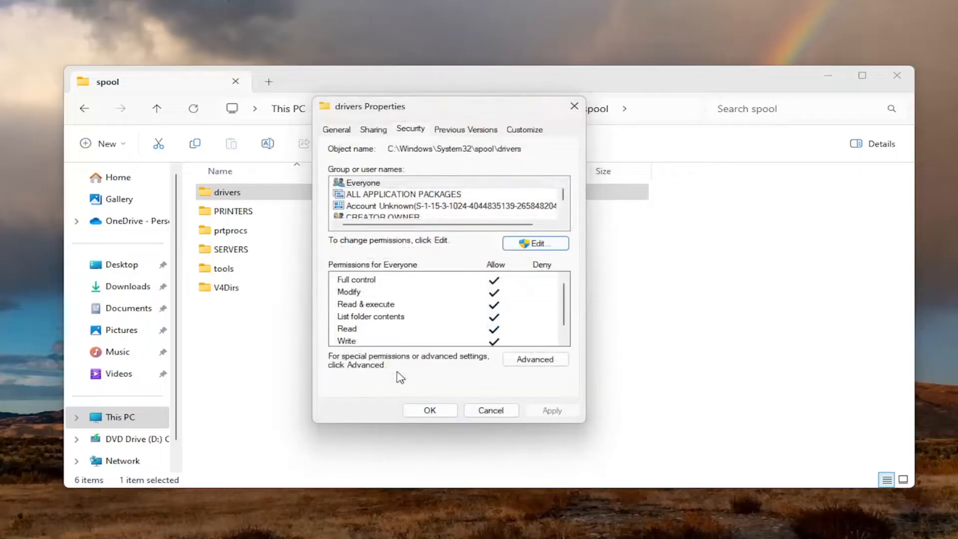
left_click(491, 410)
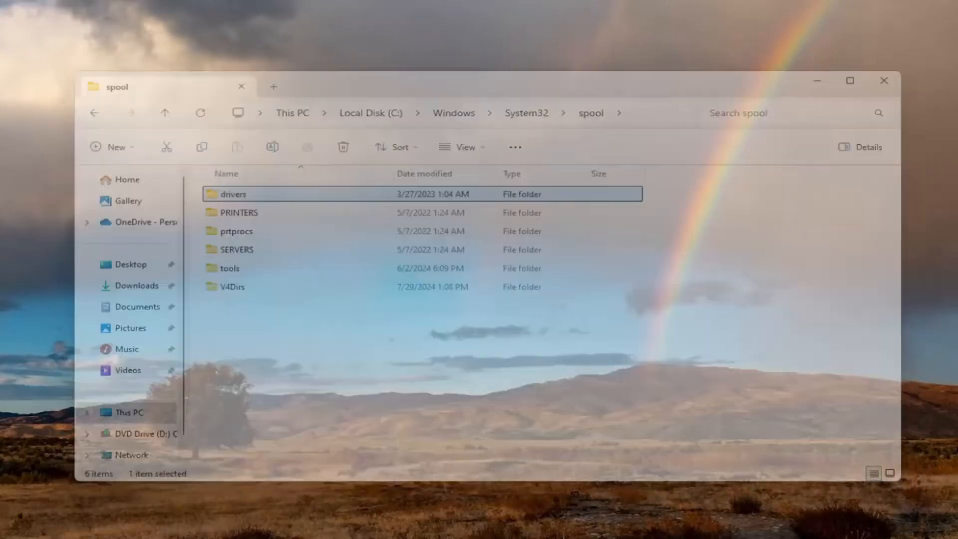